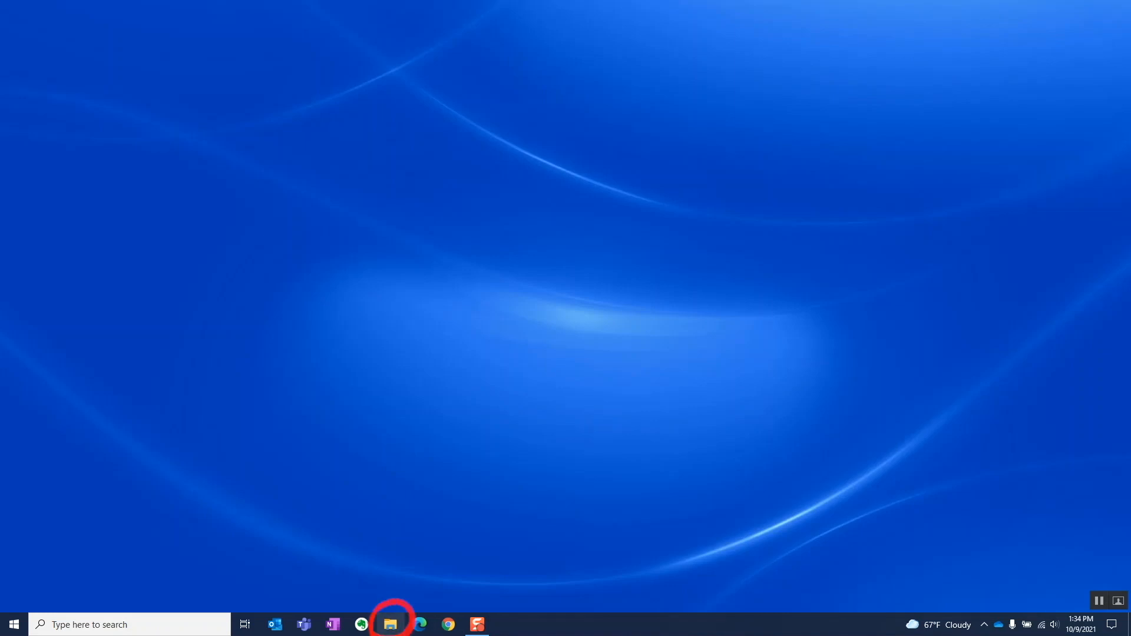
Launch File Explorer from the taskbar and navigate to This PC showing its folders and OS (C:) drive.
click(390, 625)
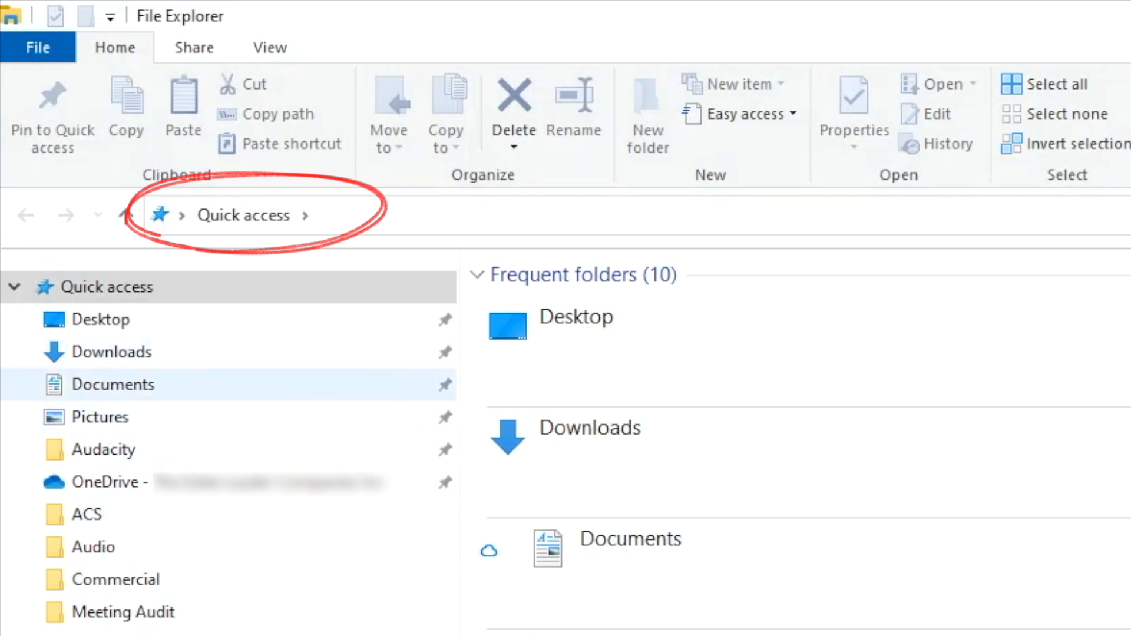
click(588, 426)
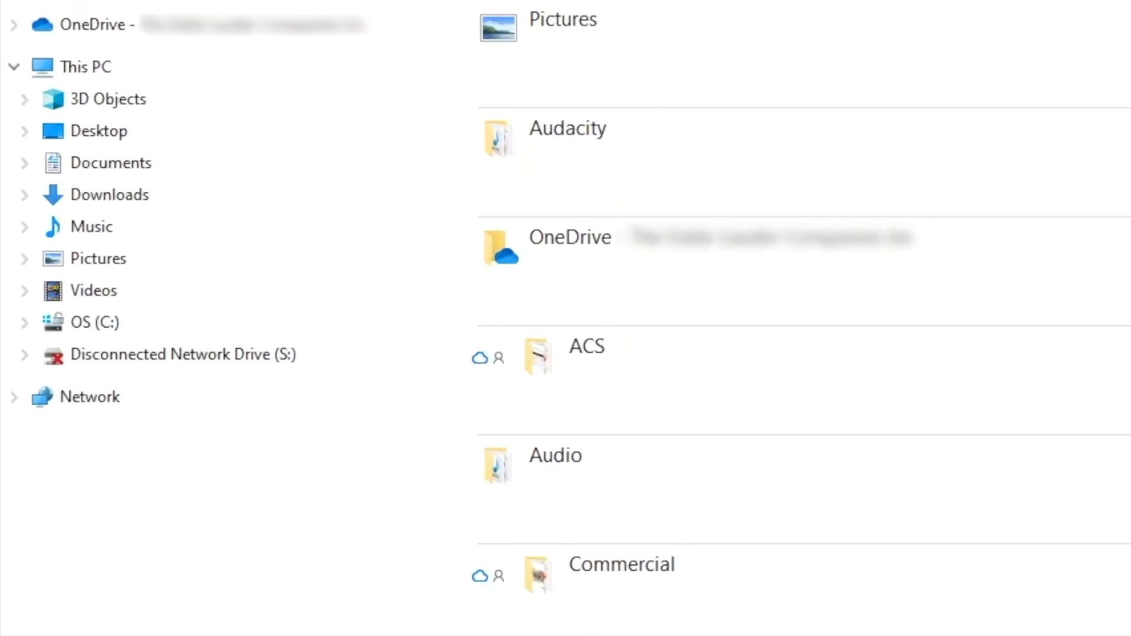
click(85, 66)
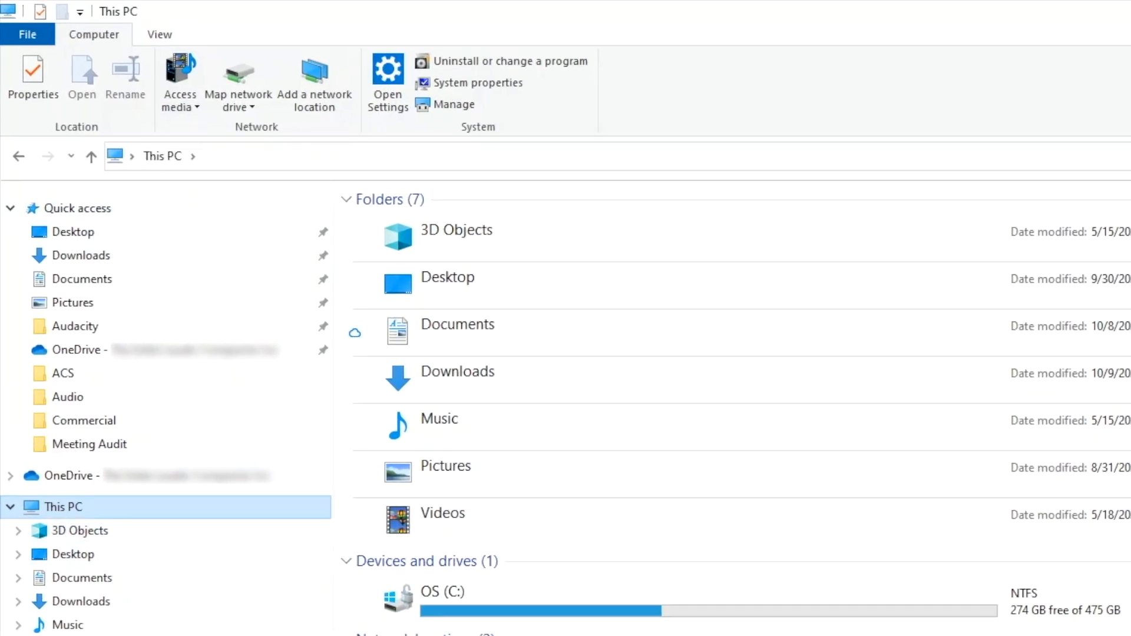
In Folder Options set 'Open File Explorer to' This PC and confirm, then close the window.
click(159, 34)
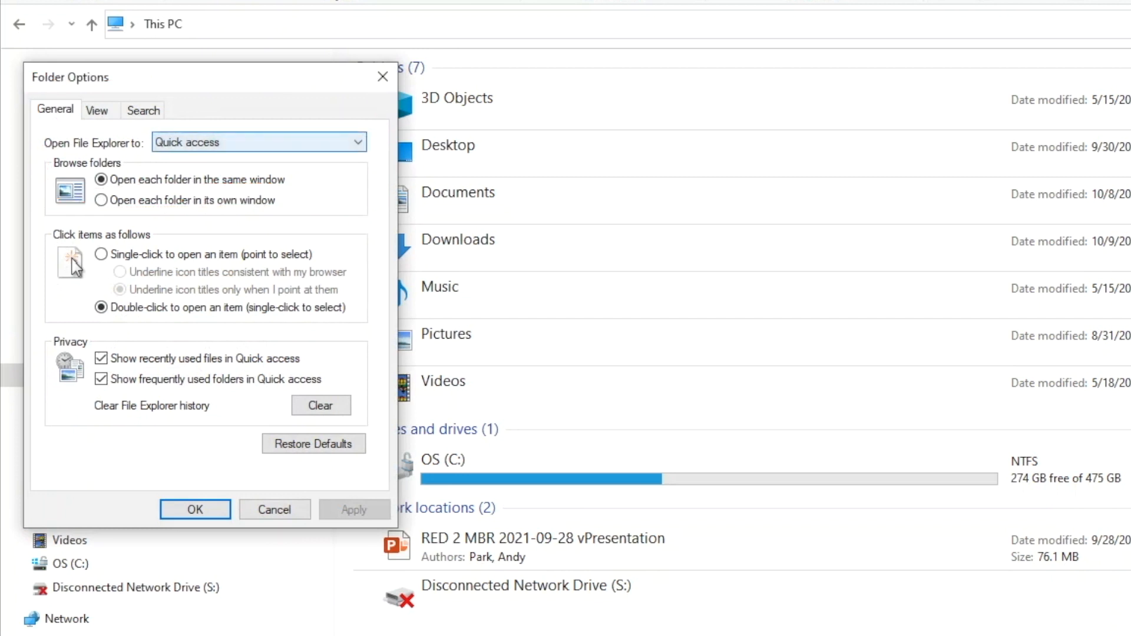
click(258, 142)
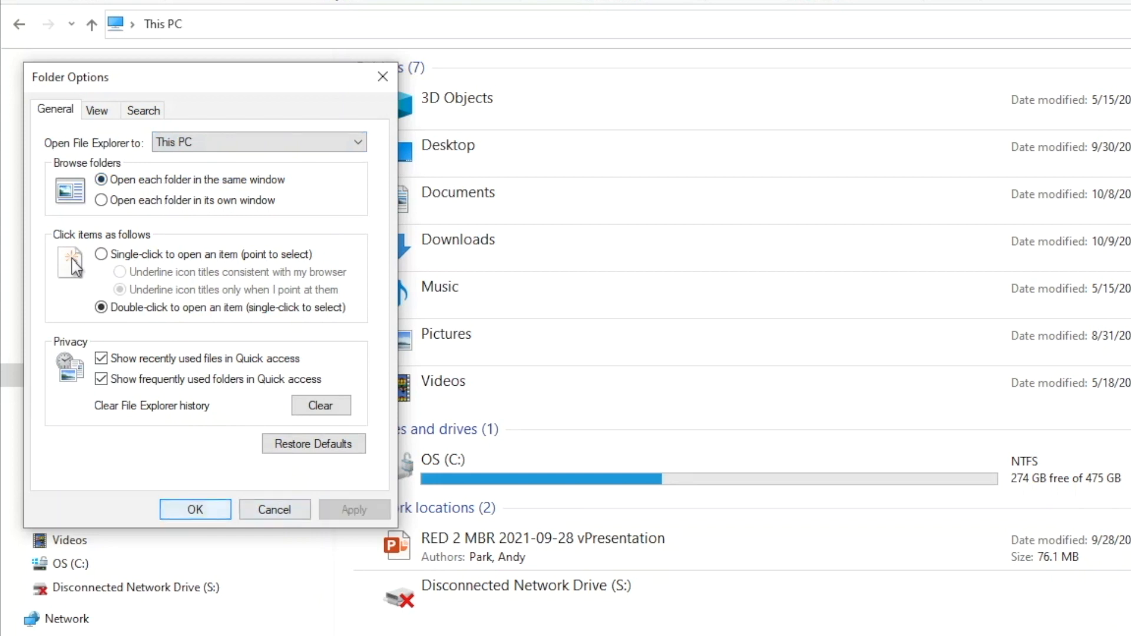
click(194, 509)
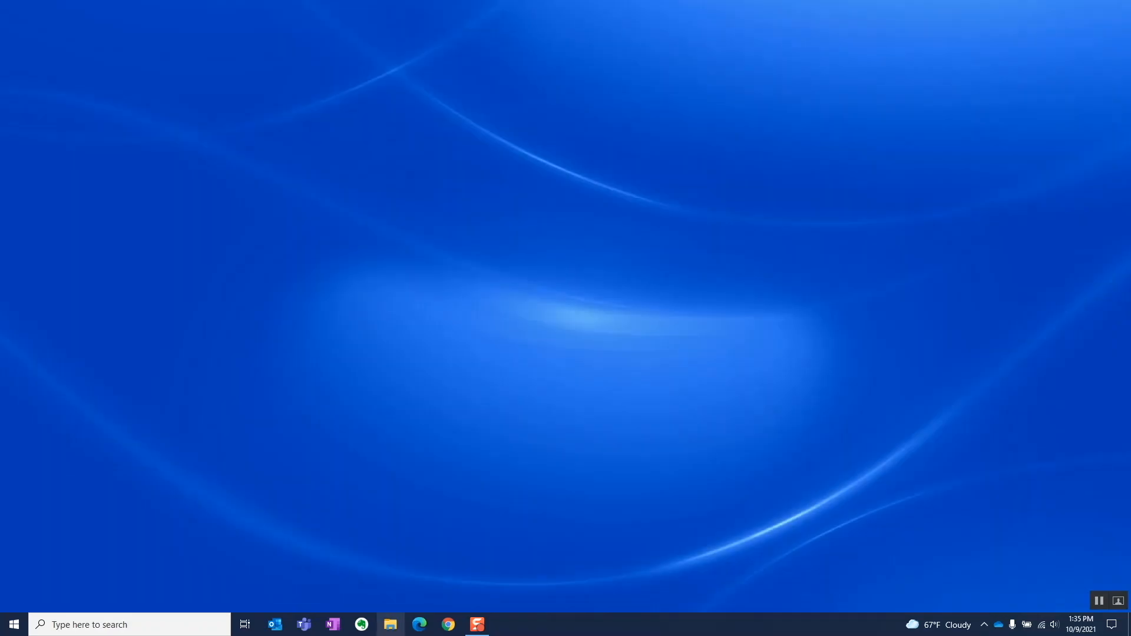
Relaunch File Explorer, now starting at This PC, and place the cursor in the Search This PC box.
click(390, 624)
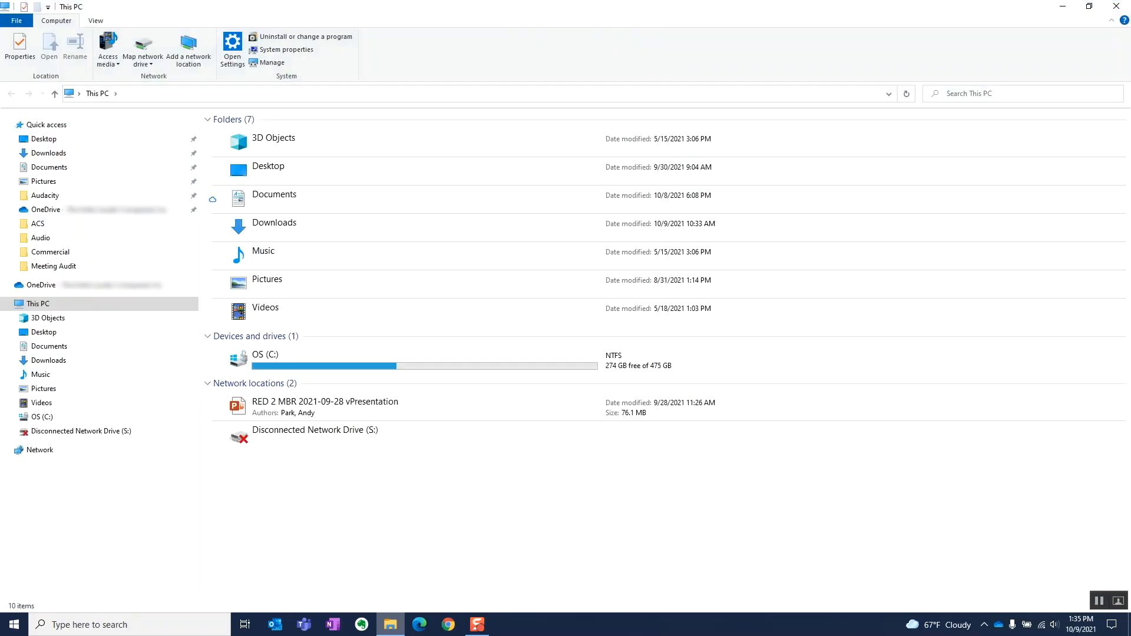
click(41, 403)
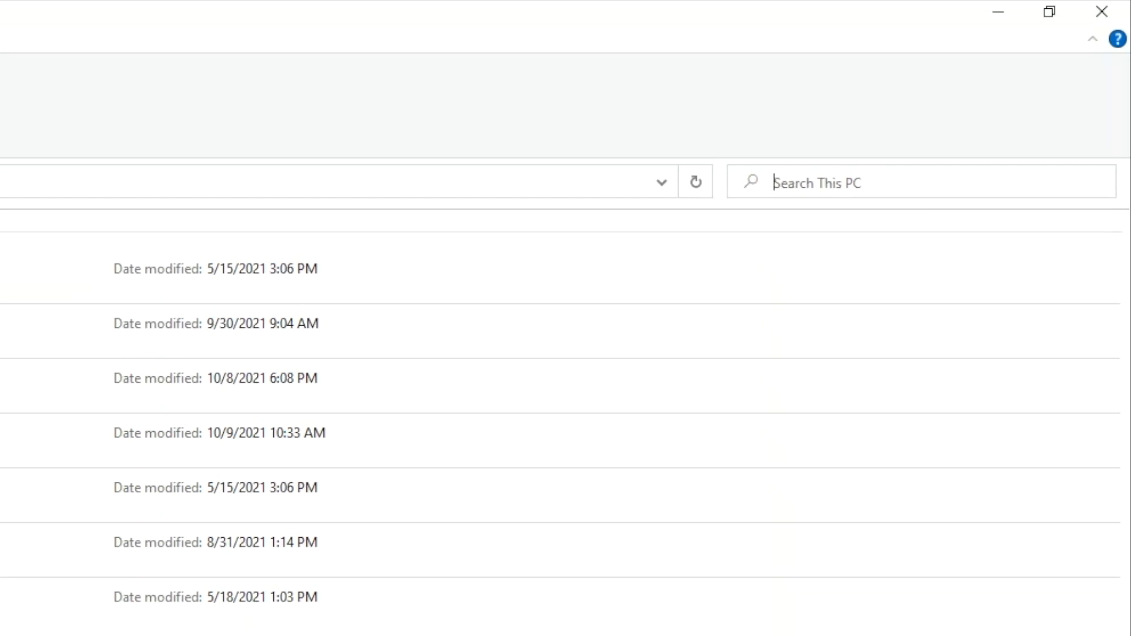
Search This PC for 'print' and display the 1,291 results in Details view.
text(print)
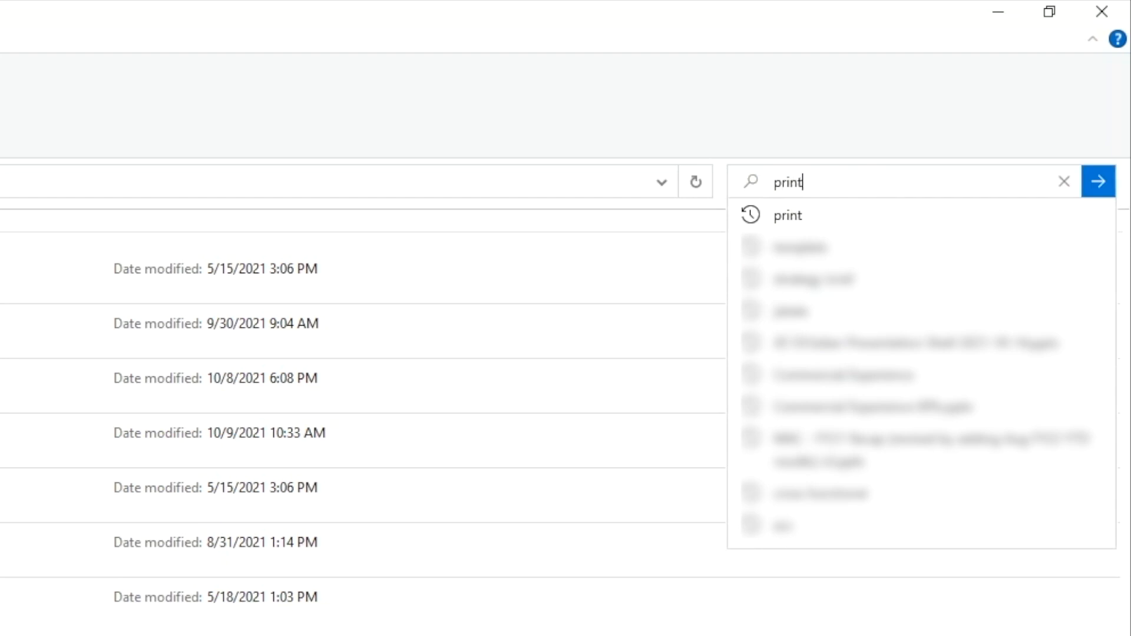
click(1097, 182)
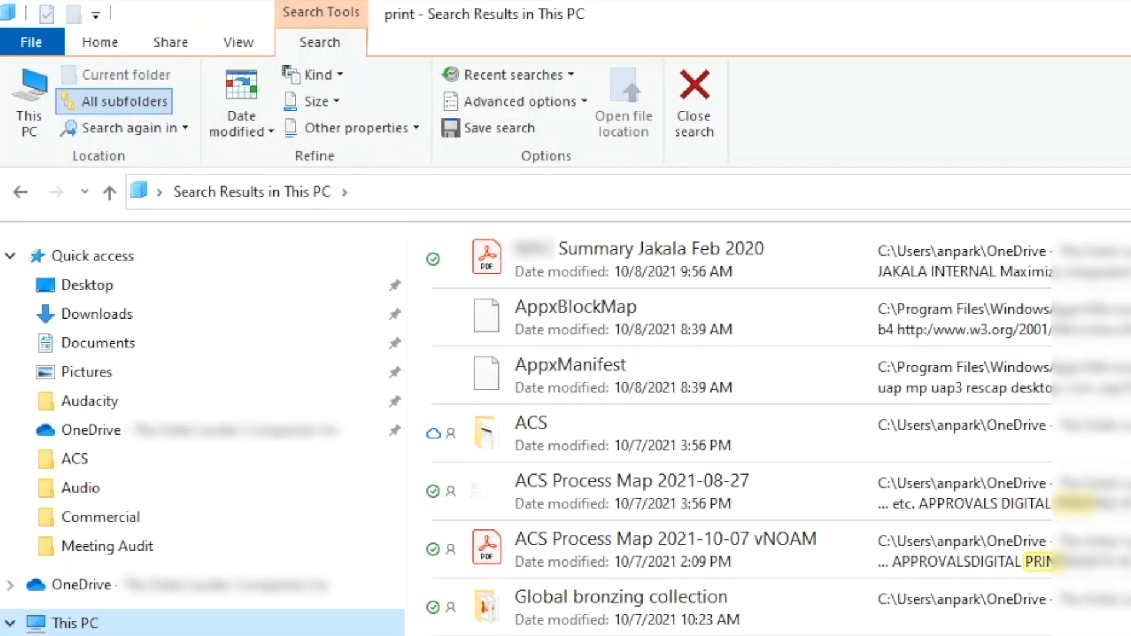
click(238, 42)
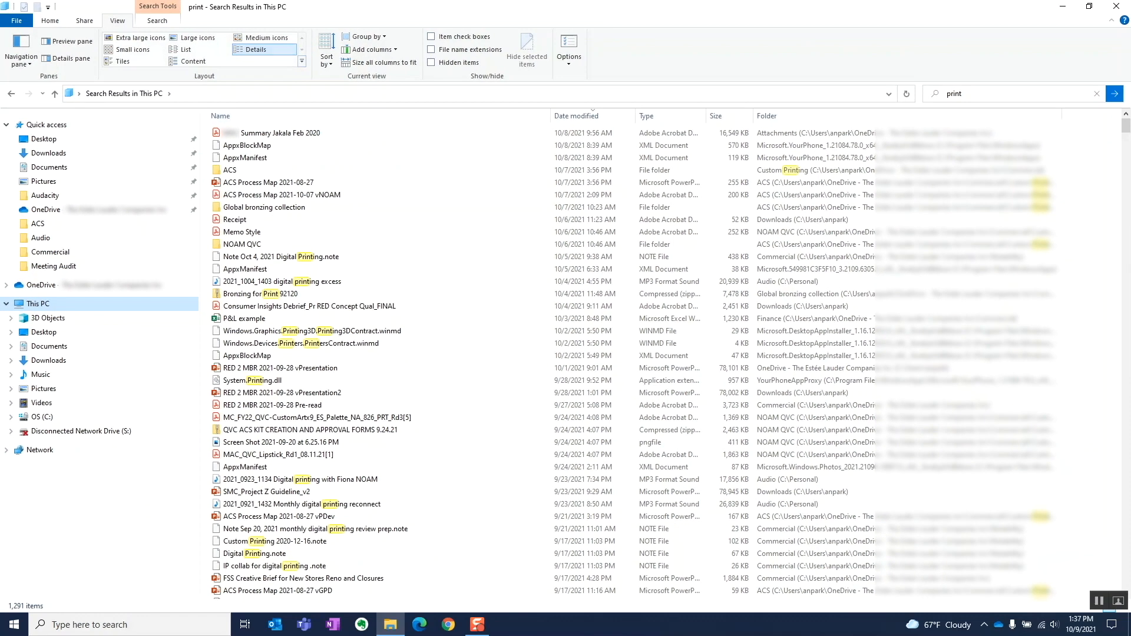
Sort the results by Type and filter them to Microsoft PowerPoint Presentation only (75 items).
click(221, 115)
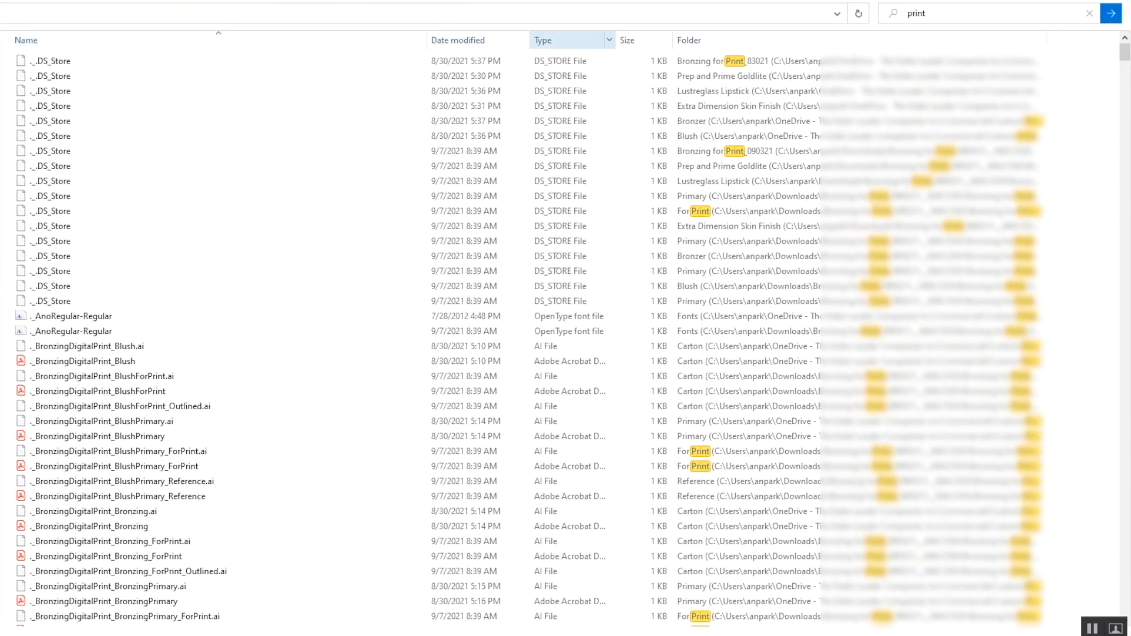
click(542, 40)
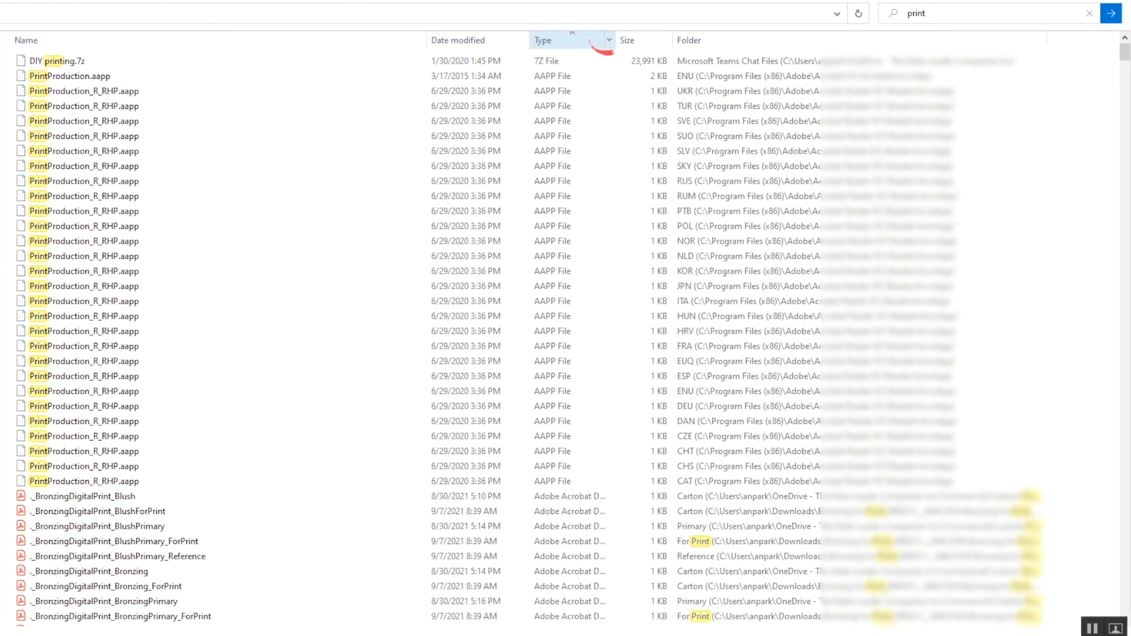
click(609, 40)
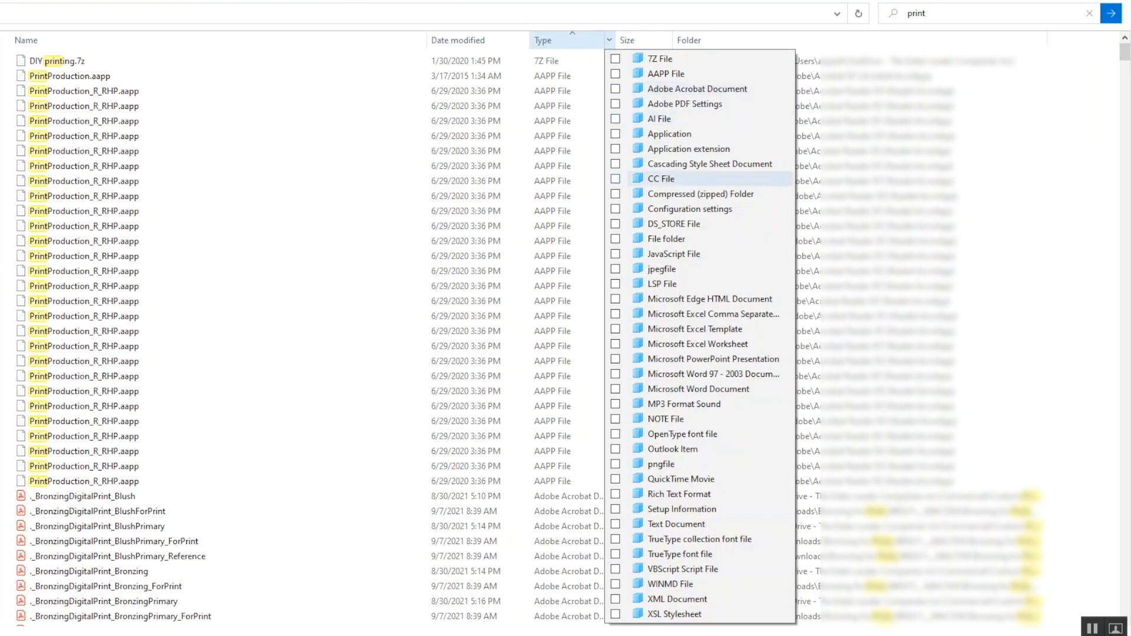
mouse_move(714, 359)
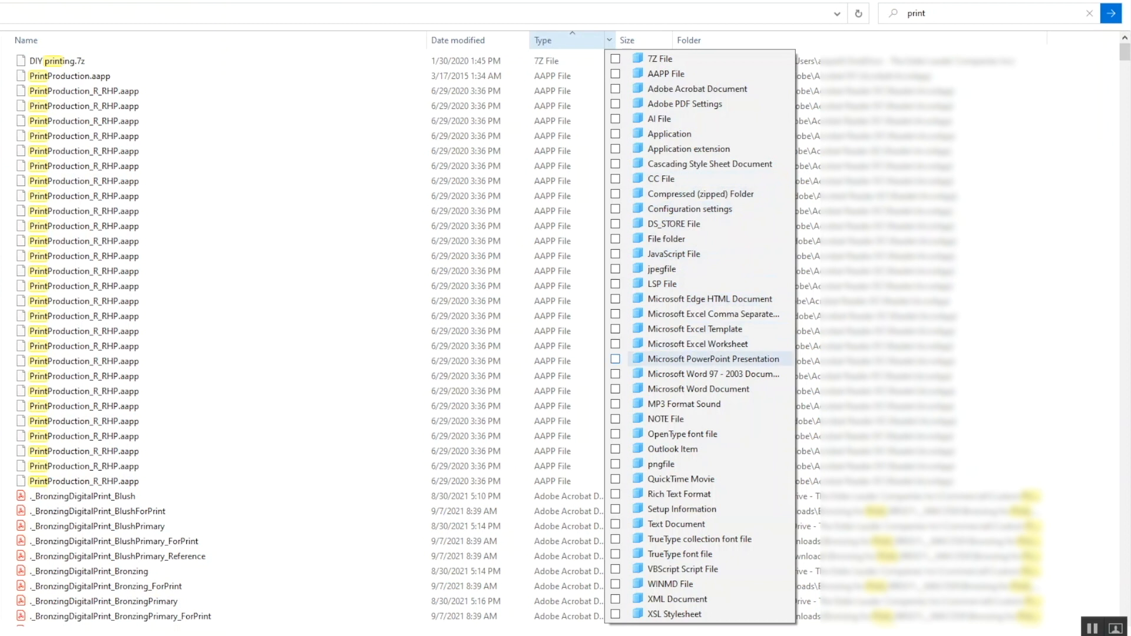
click(615, 359)
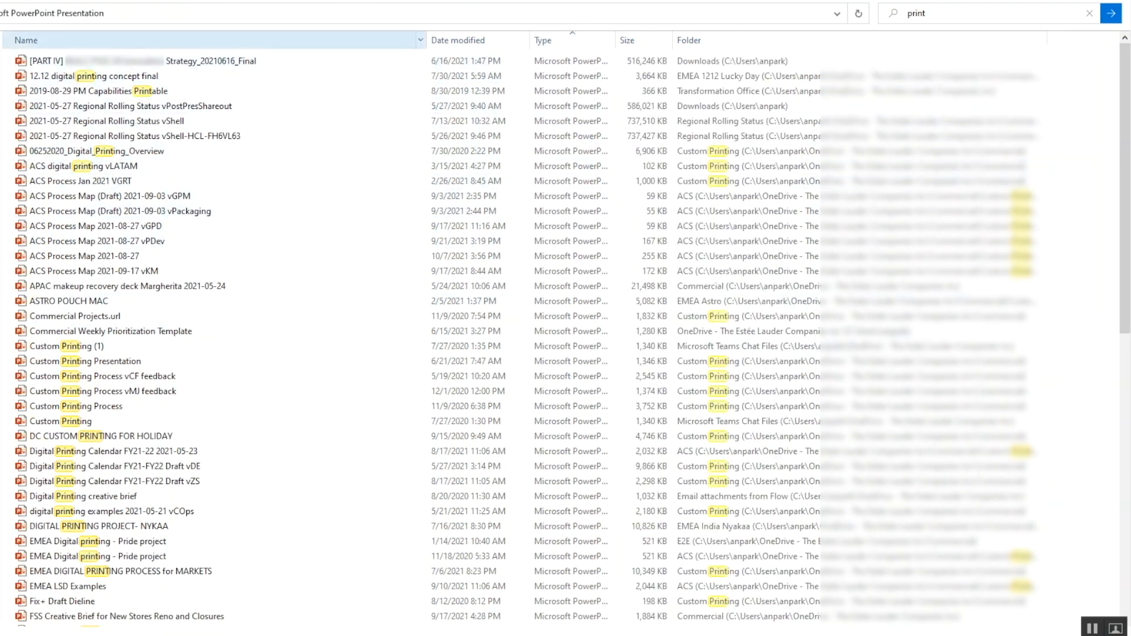
Adjust the Type column header and review the filtered list, then close the File Explorer window.
click(641, 40)
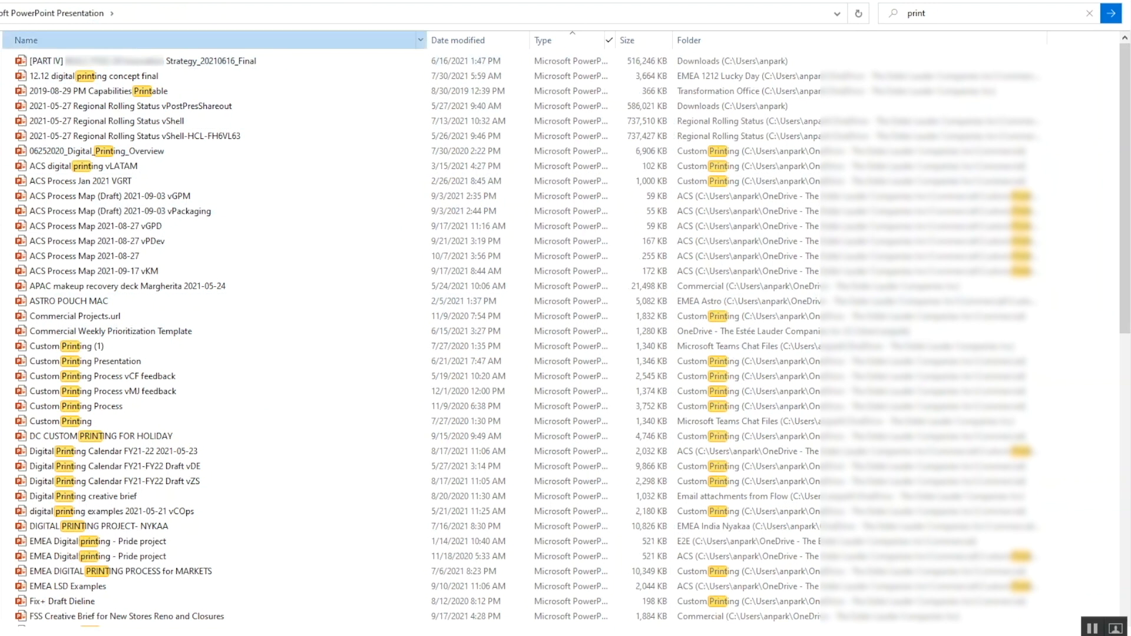
click(638, 40)
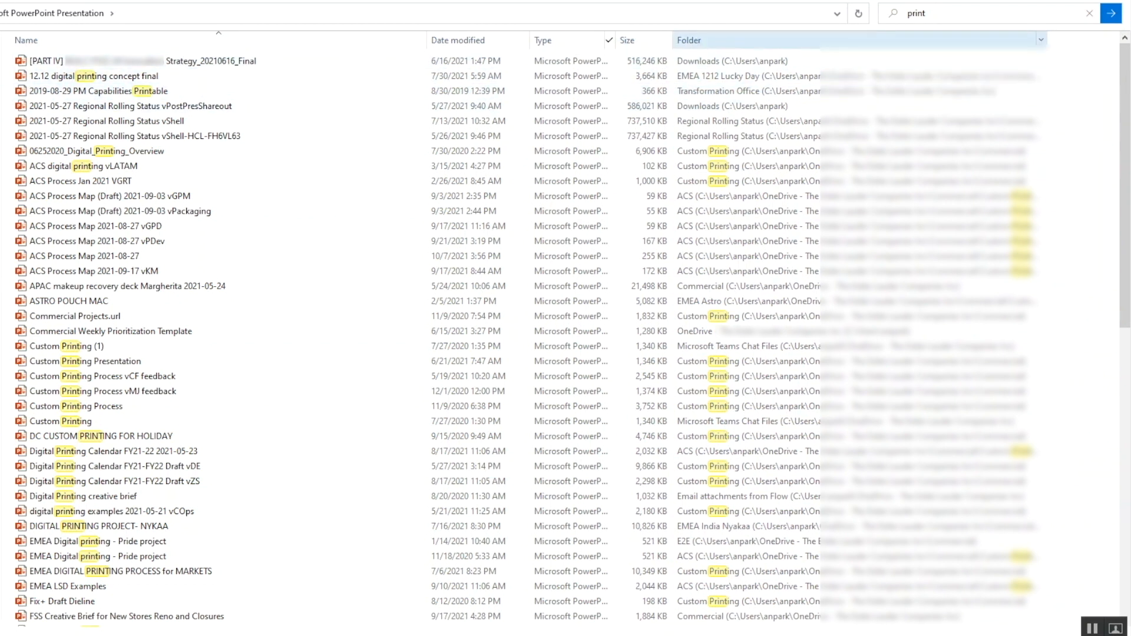
click(130, 91)
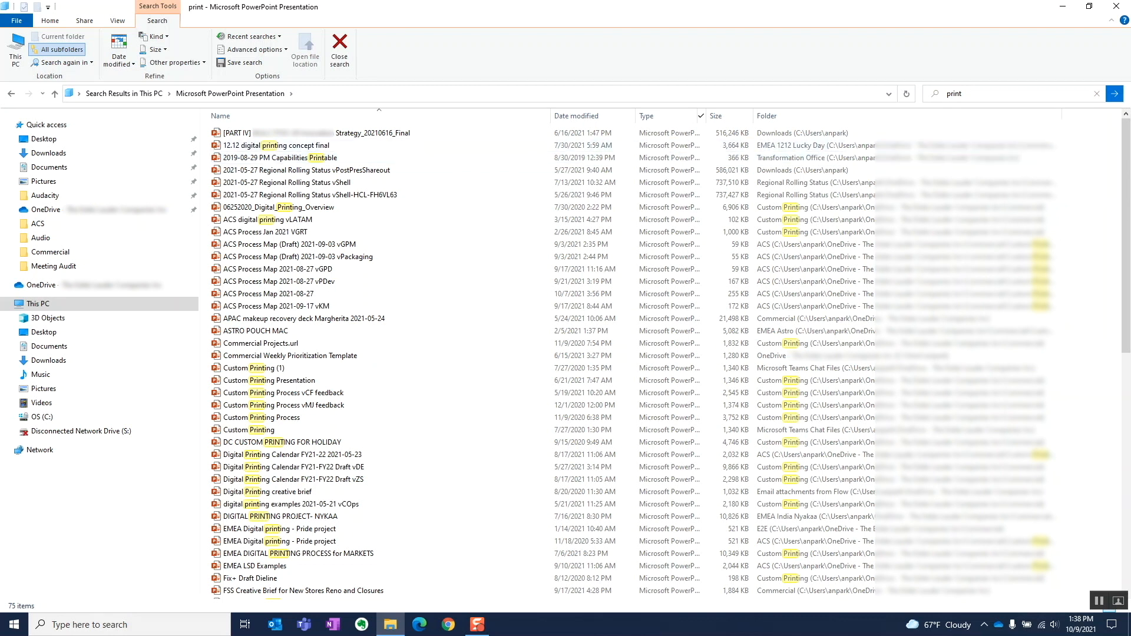
mouse_move(1117, 7)
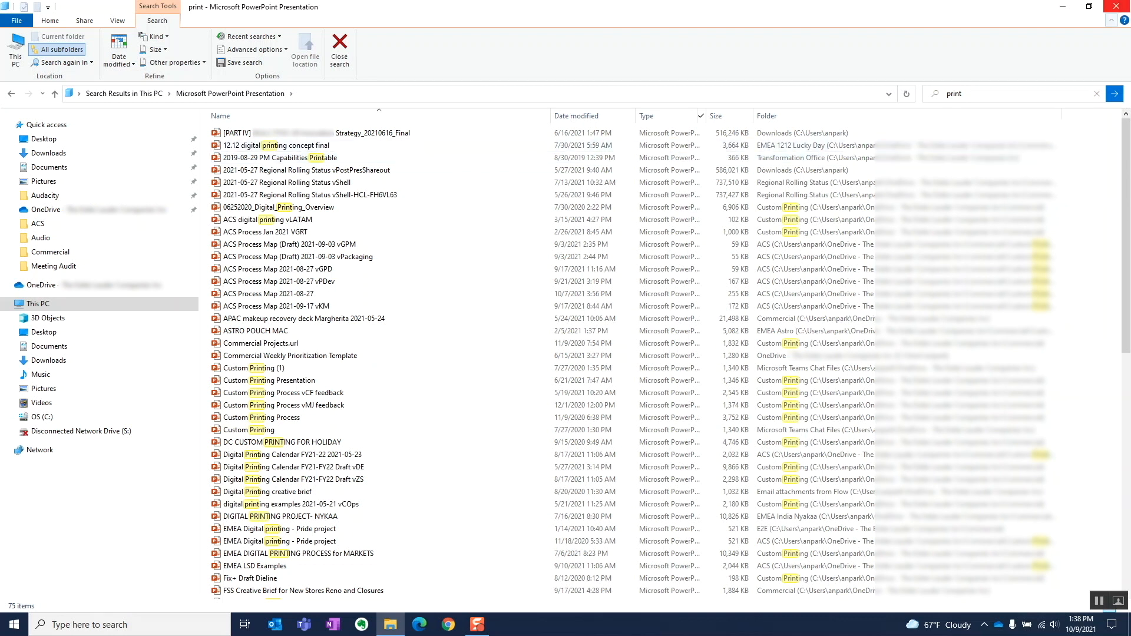
click(1117, 7)
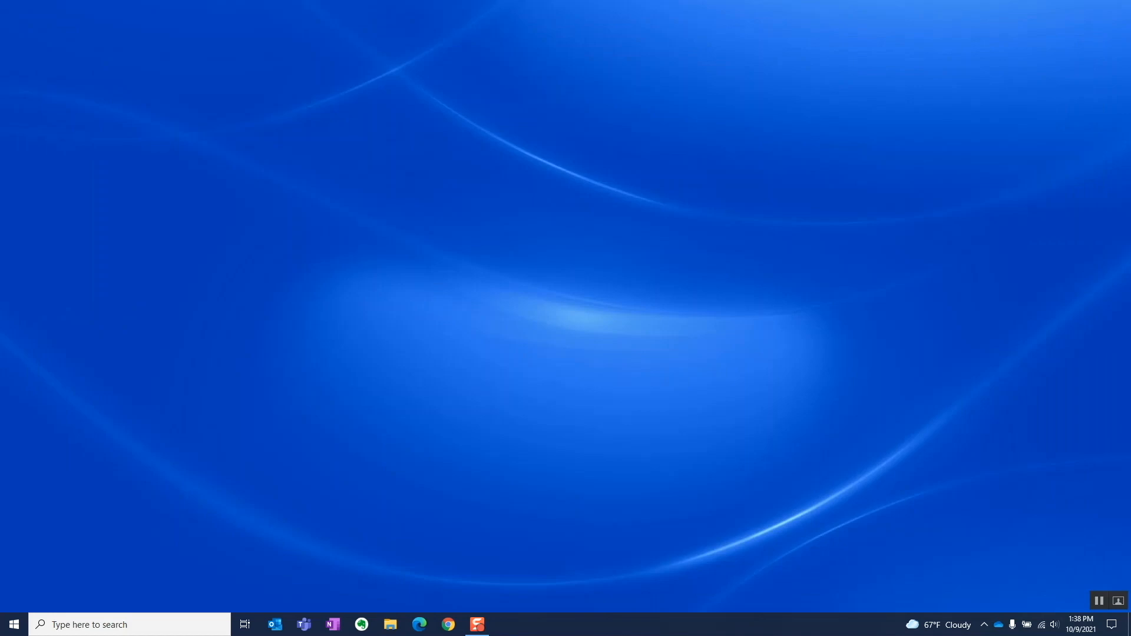
Relaunch File Explorer and rerun the 'print' search from the suggestion, then bring up the Date modified filter.
click(390, 625)
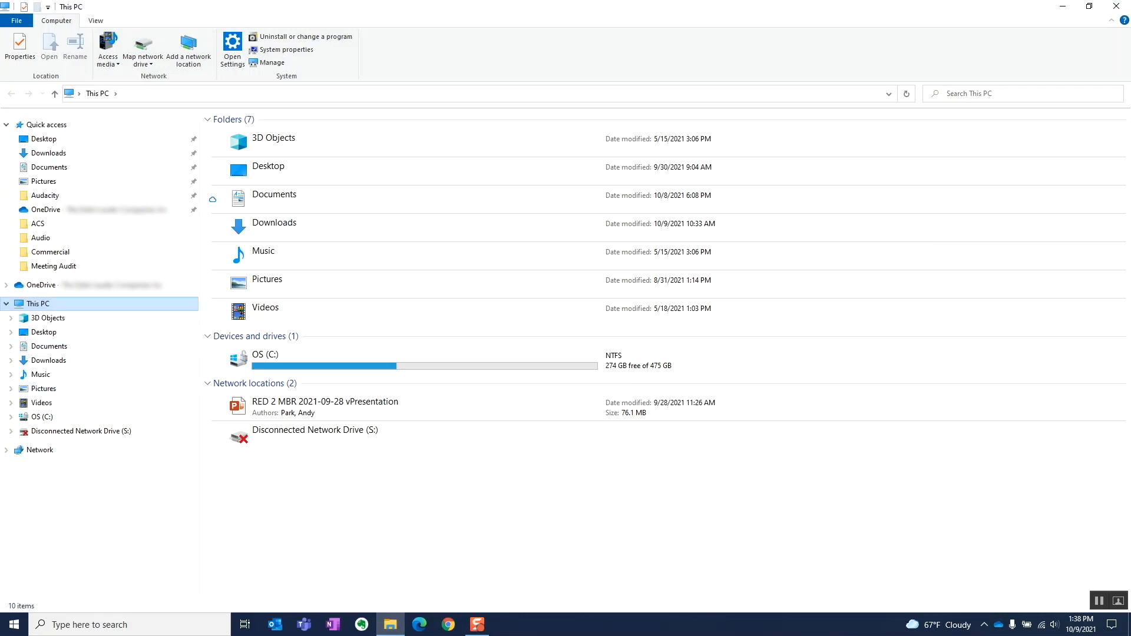
click(1009, 93)
text(print)
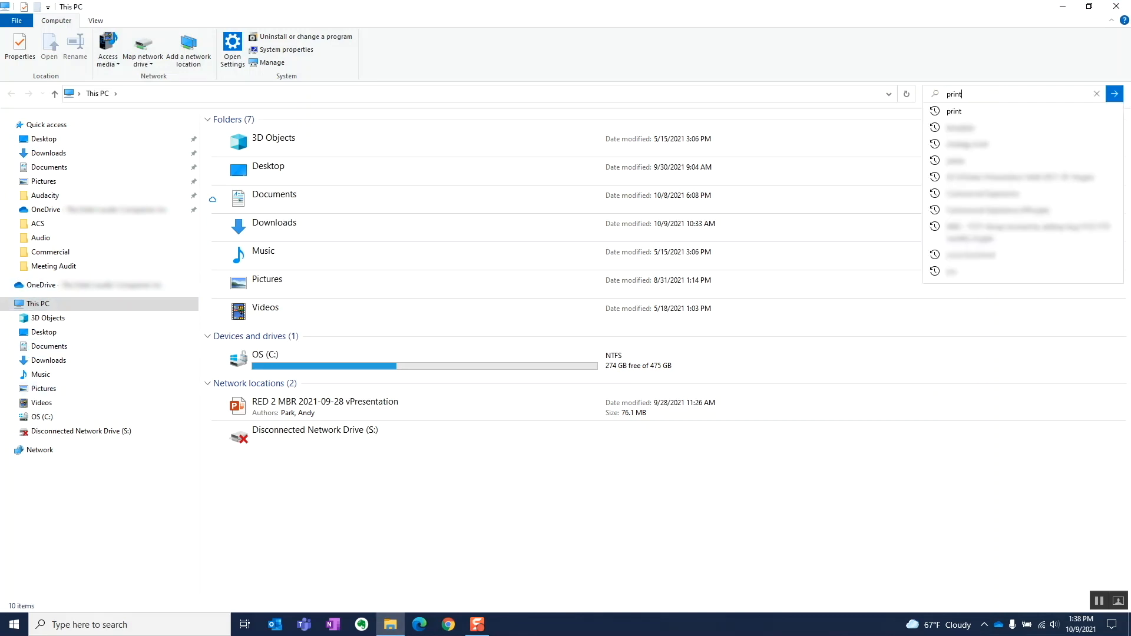
click(1114, 93)
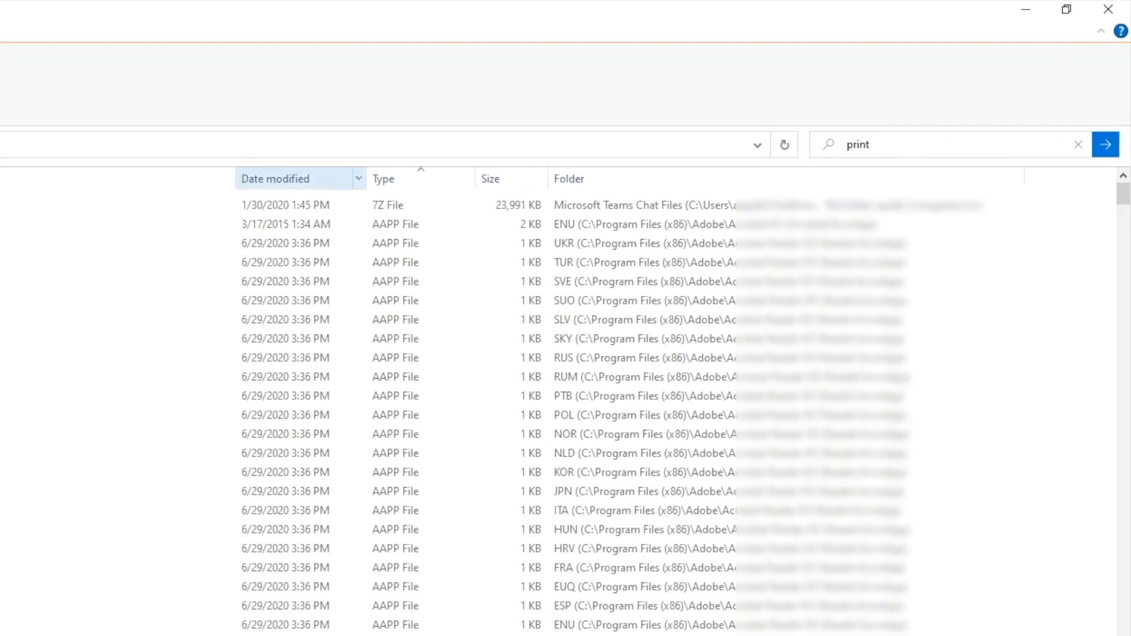
click(358, 178)
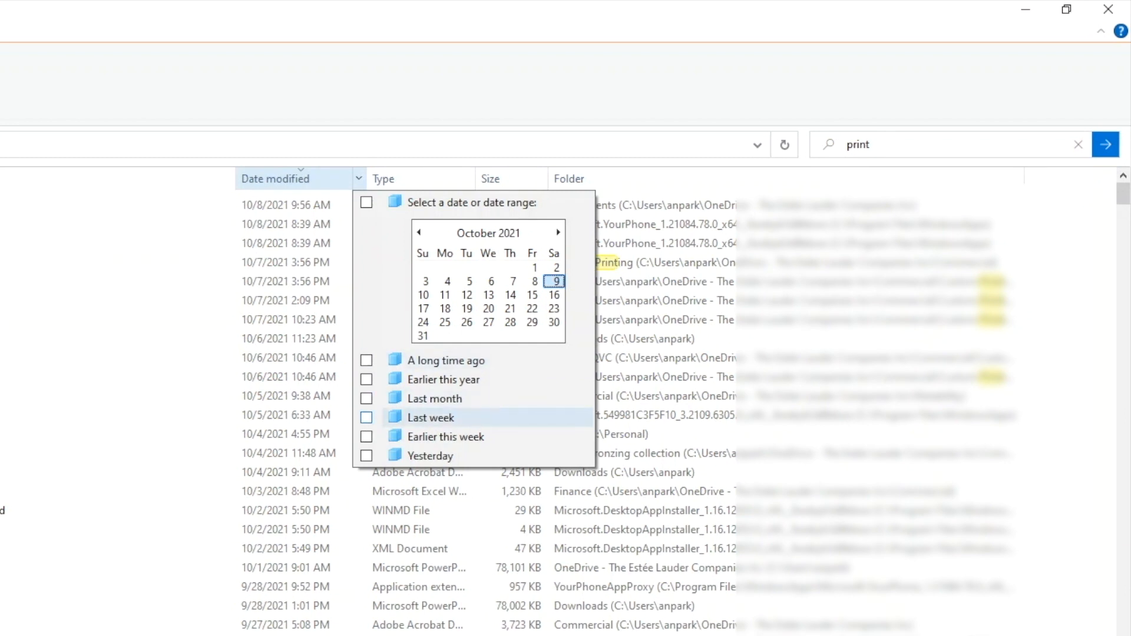
Filter the results to Last week and Microsoft PowerPoint Presentation, leaving 2 items.
click(430, 417)
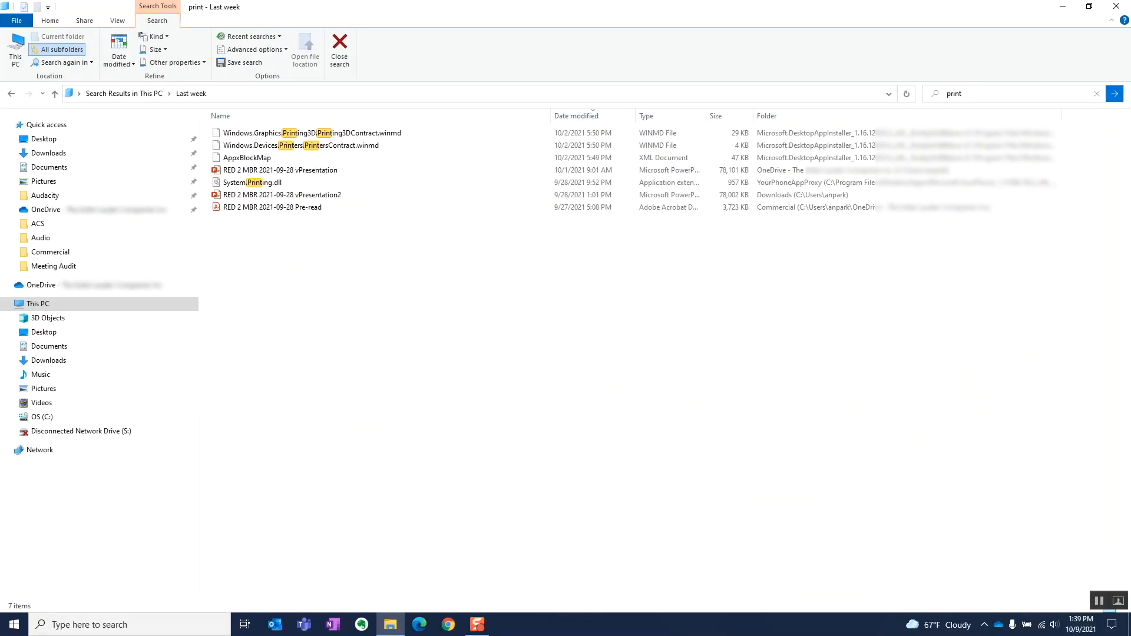
click(699, 115)
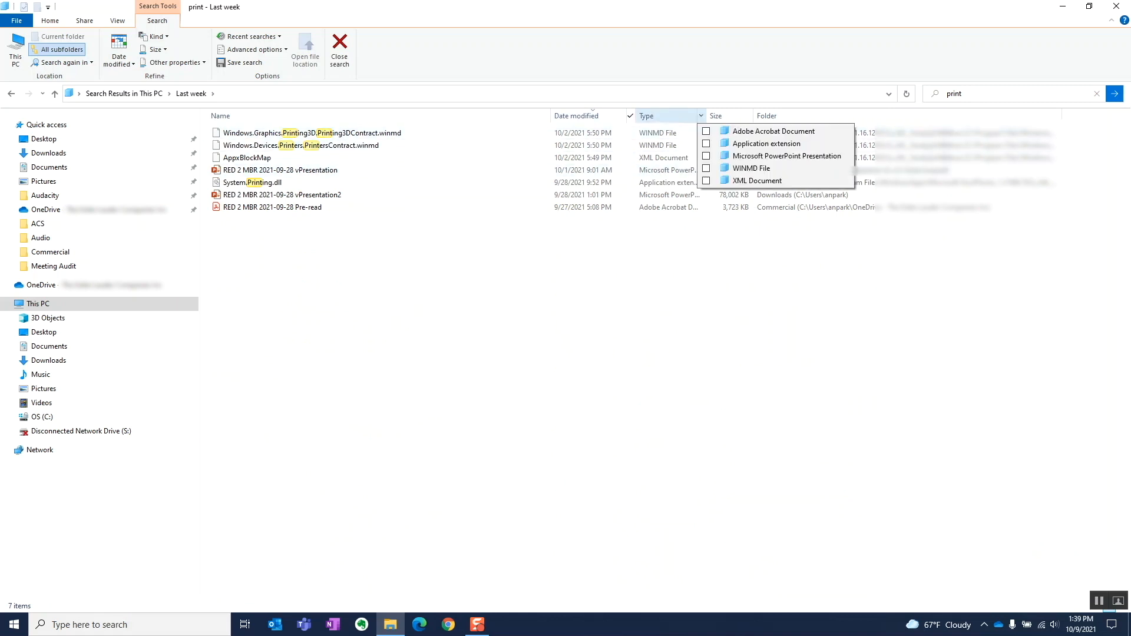
click(706, 155)
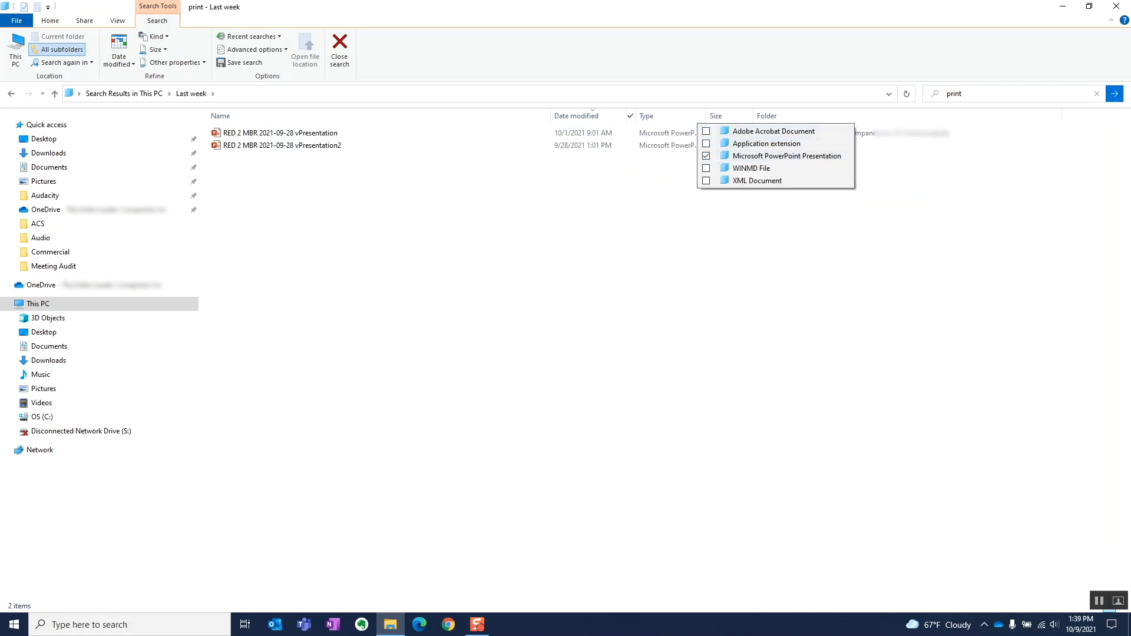